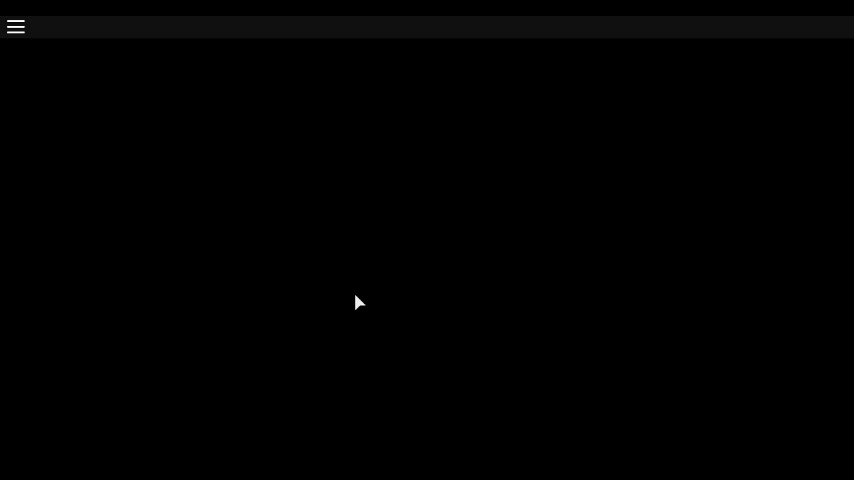
mouse_move(394, 234)
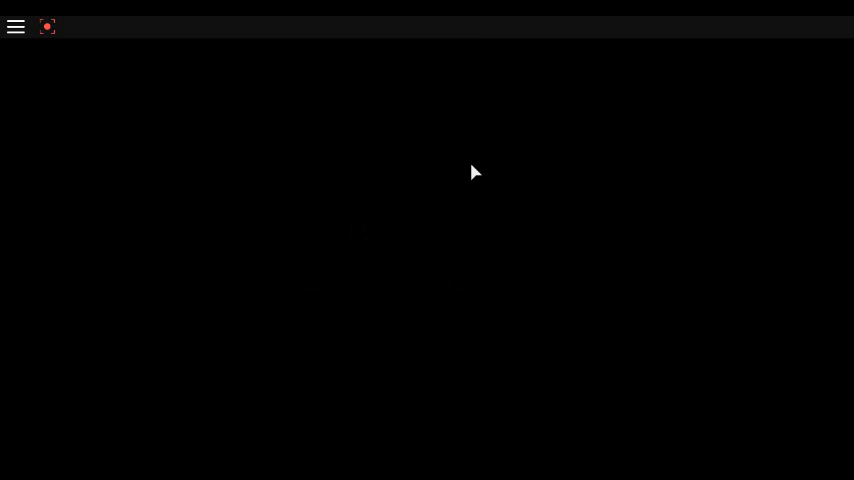
mouse_move(456, 264)
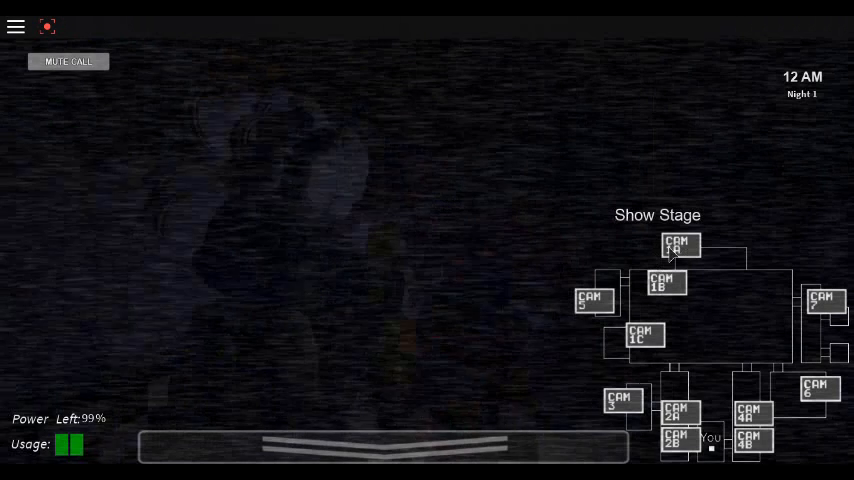
Check the Backstage camera, return to Show Stage, and lower the monitor to the office.
left_click(644, 336)
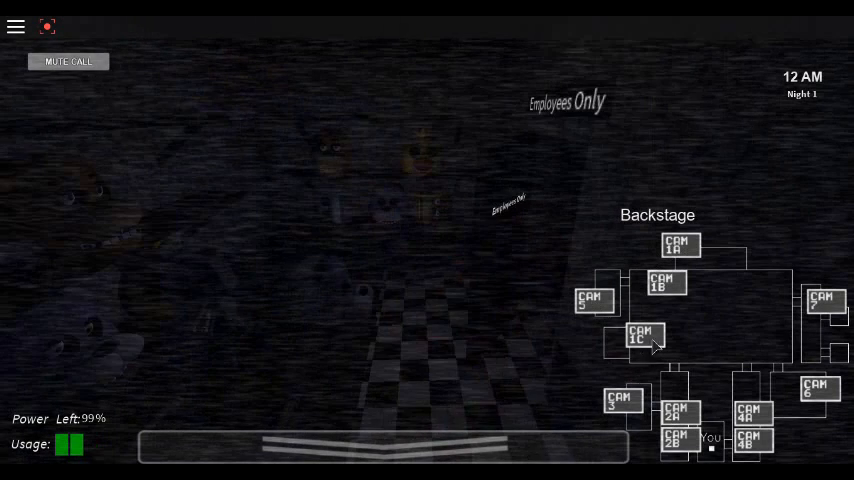
left_click(680, 244)
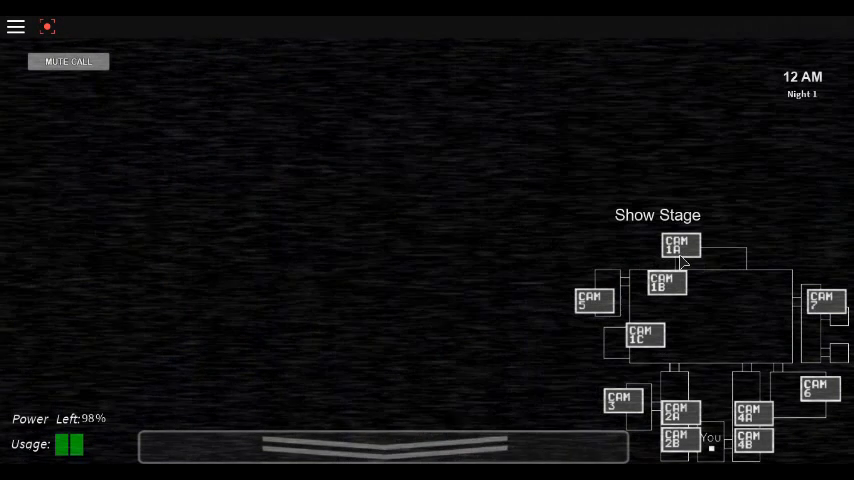
left_click(384, 444)
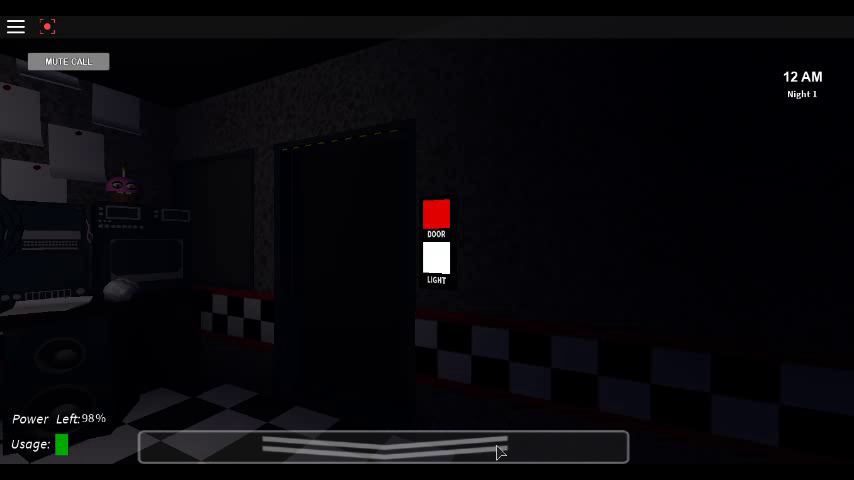
Flash the hallway light outside the door on and off, then raise the monitor.
left_click(436, 260)
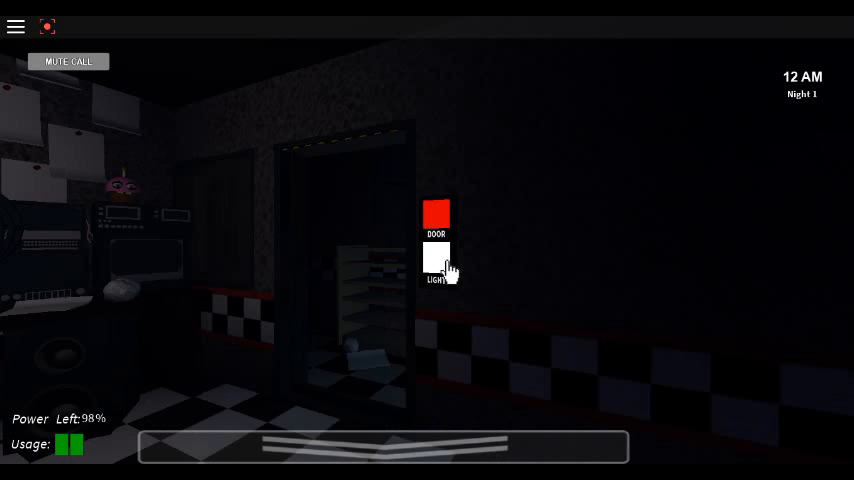
left_click(436, 264)
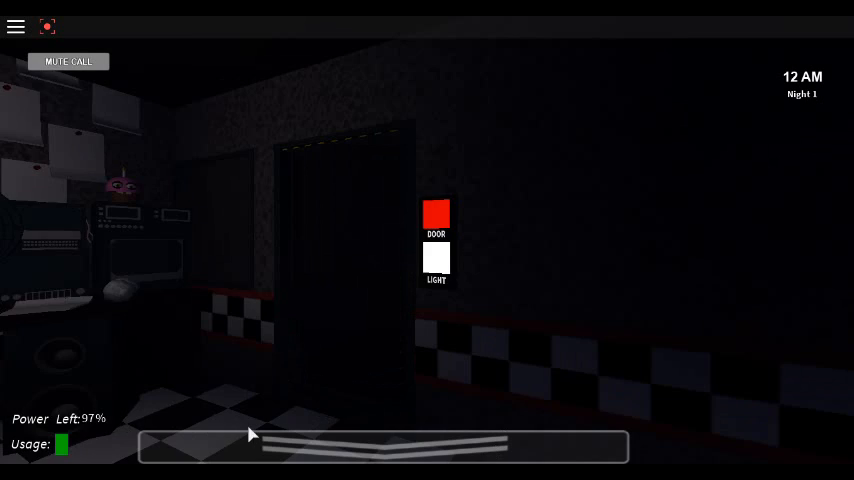
left_click(384, 446)
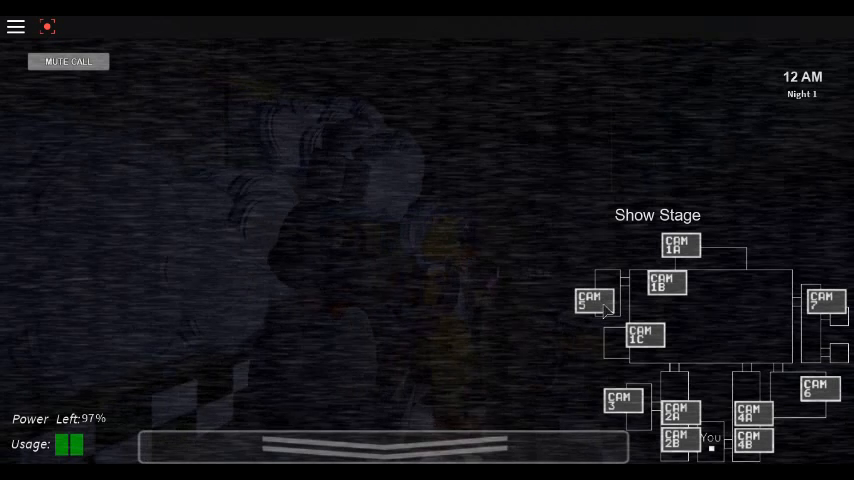
Check the Backstage and Pirate Cove cameras, then lower the monitor again.
left_click(592, 300)
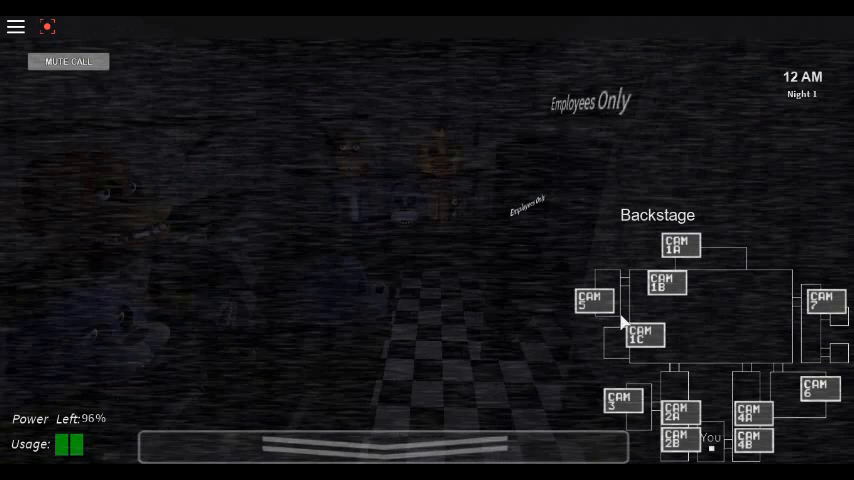
left_click(666, 280)
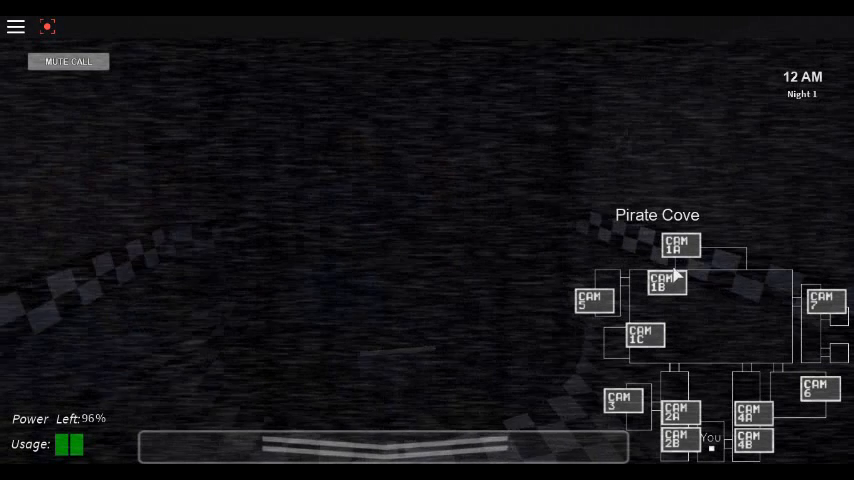
left_click(680, 244)
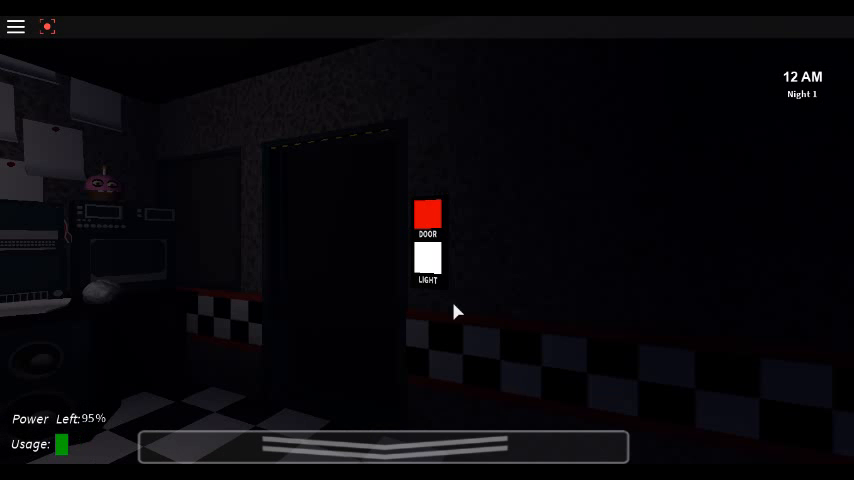
mouse_move(270, 264)
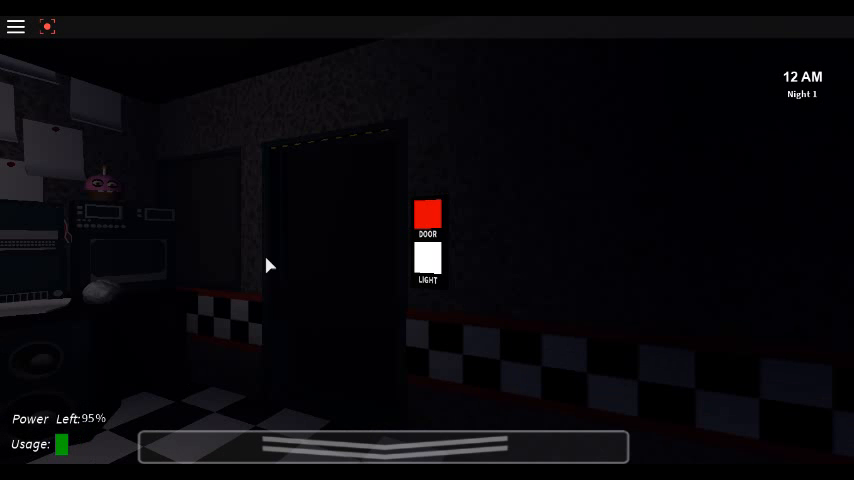
mouse_move(416, 218)
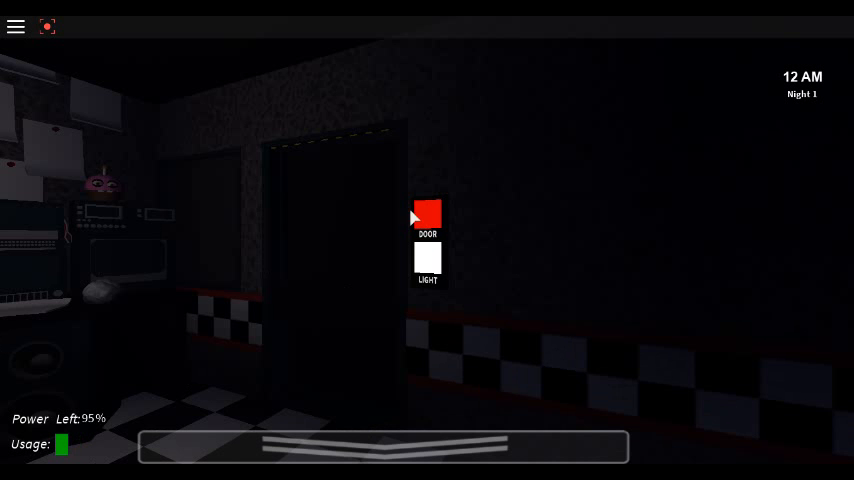
Shut the office door with the red DOOR button and raise the camera monitor.
left_click(428, 216)
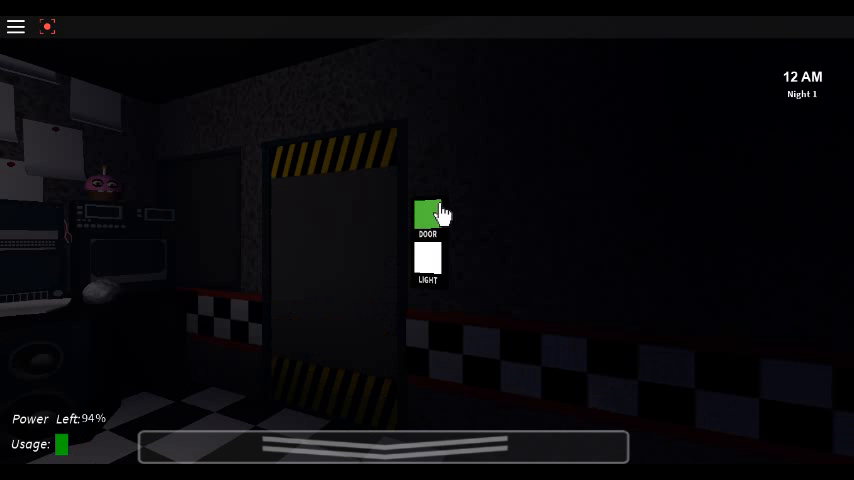
left_click(384, 446)
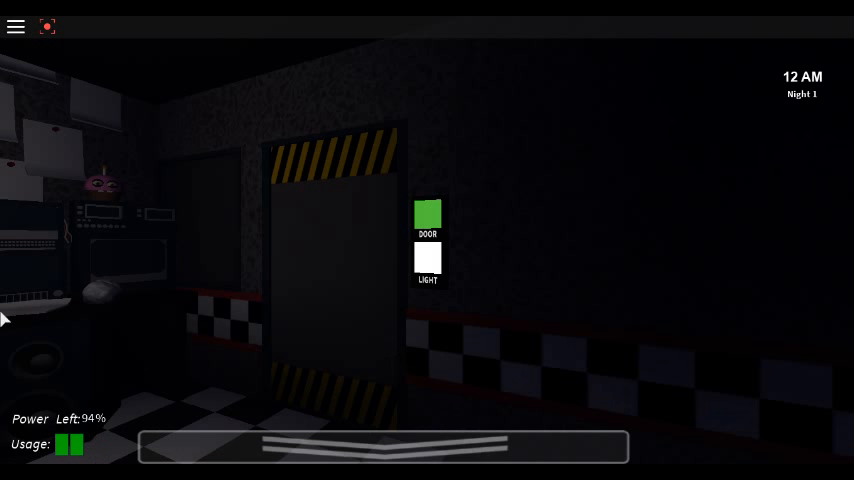
mouse_move(552, 52)
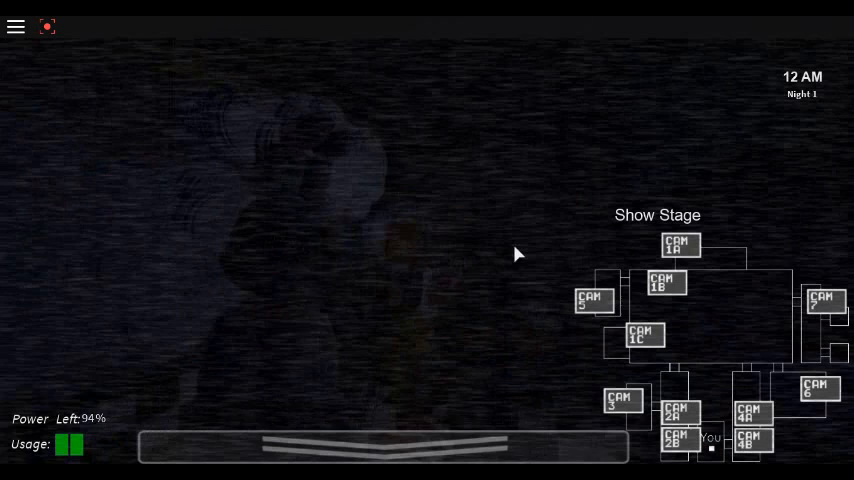
Check the Dining Area camera and return the feed to the Show Stage.
left_click(664, 280)
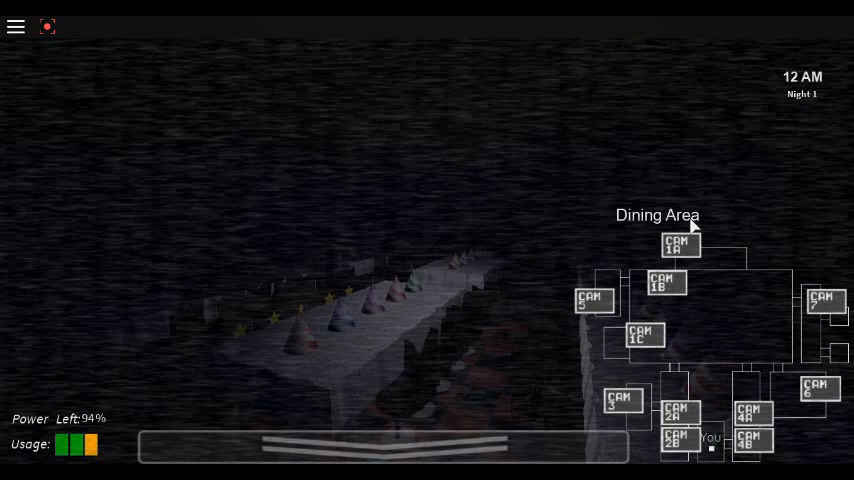
left_click(680, 244)
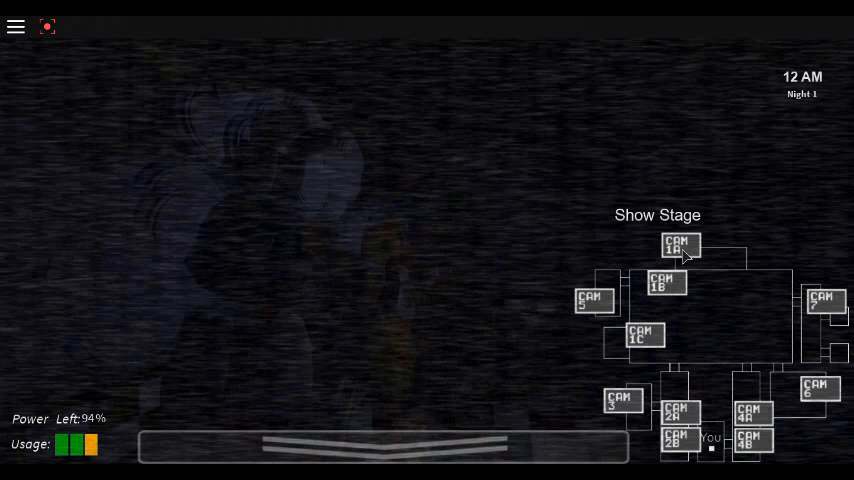
mouse_move(464, 296)
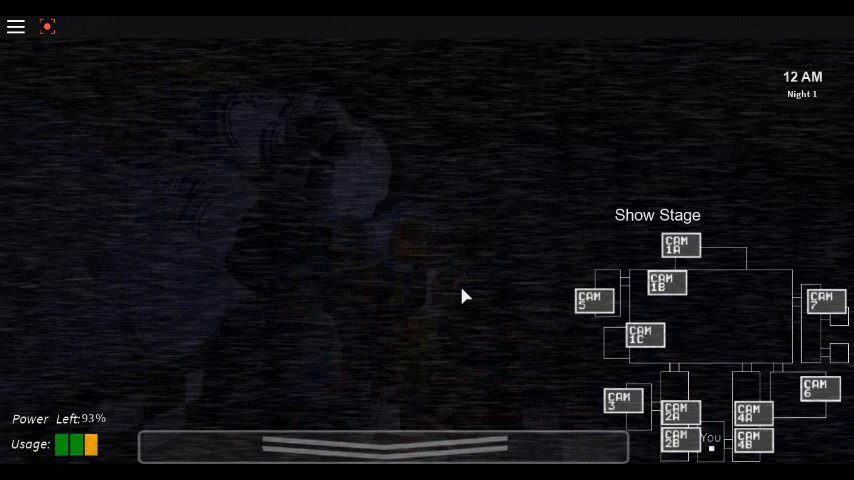
left_click(384, 446)
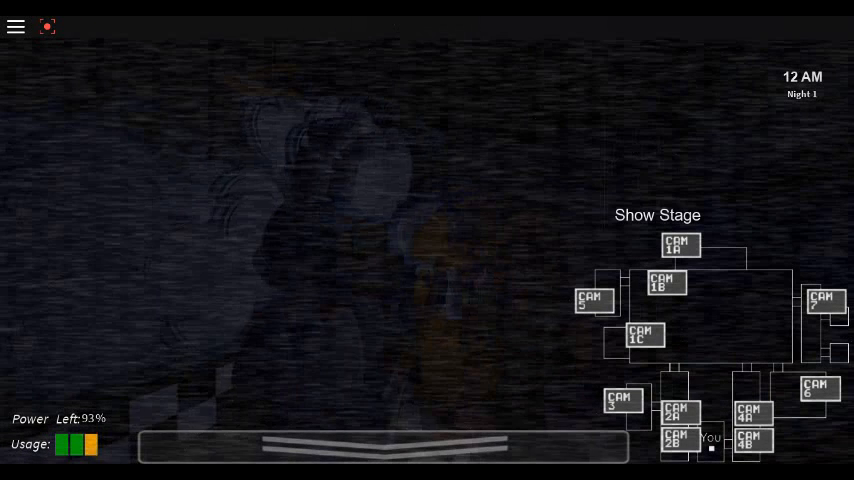
Lower the monitor to confirm the door is shut, then raise it again.
left_click(384, 444)
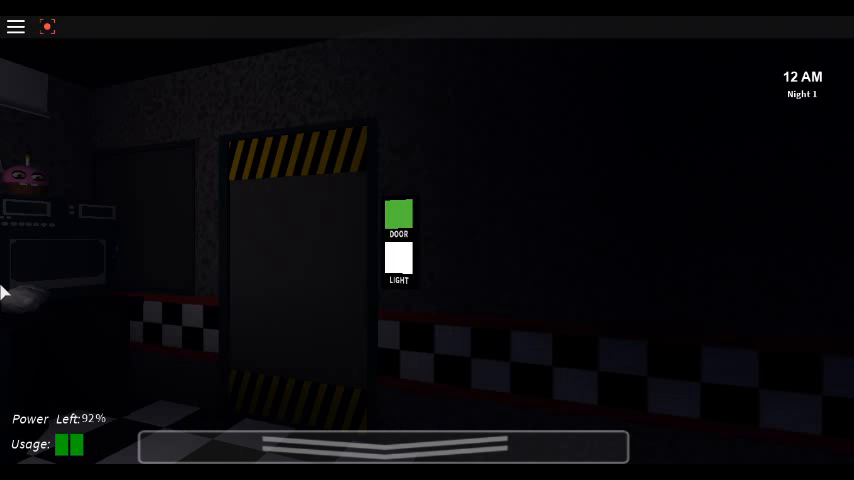
left_click(384, 446)
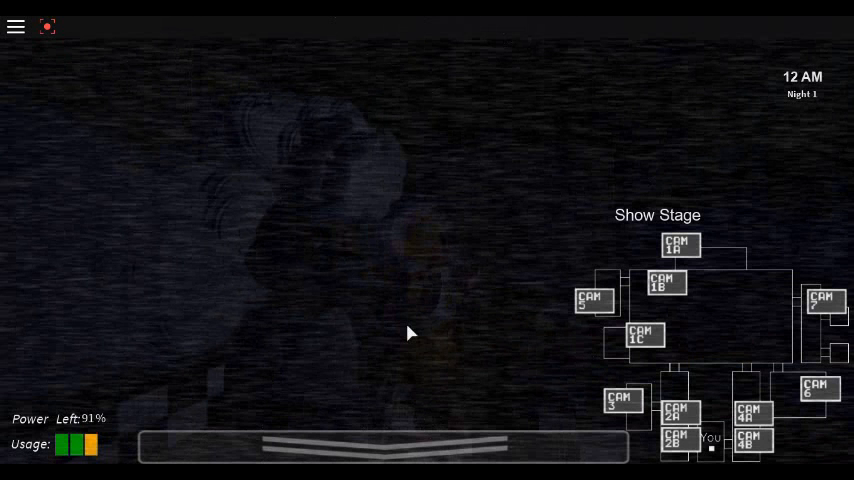
mouse_move(488, 252)
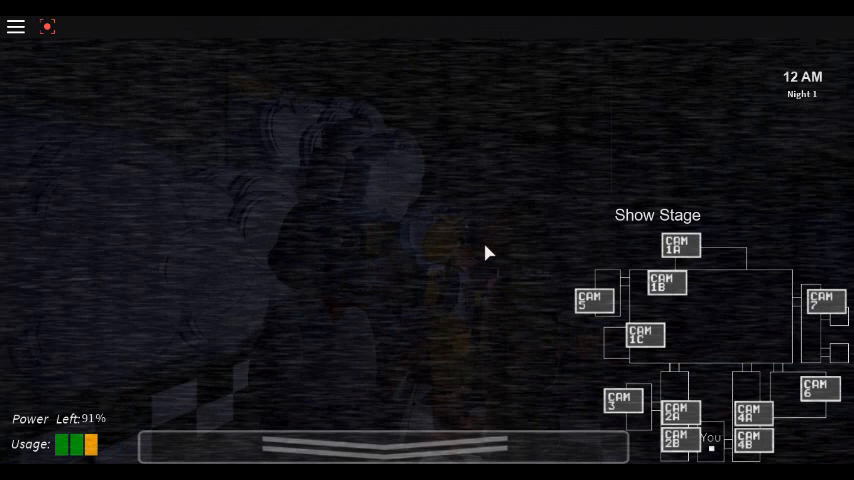